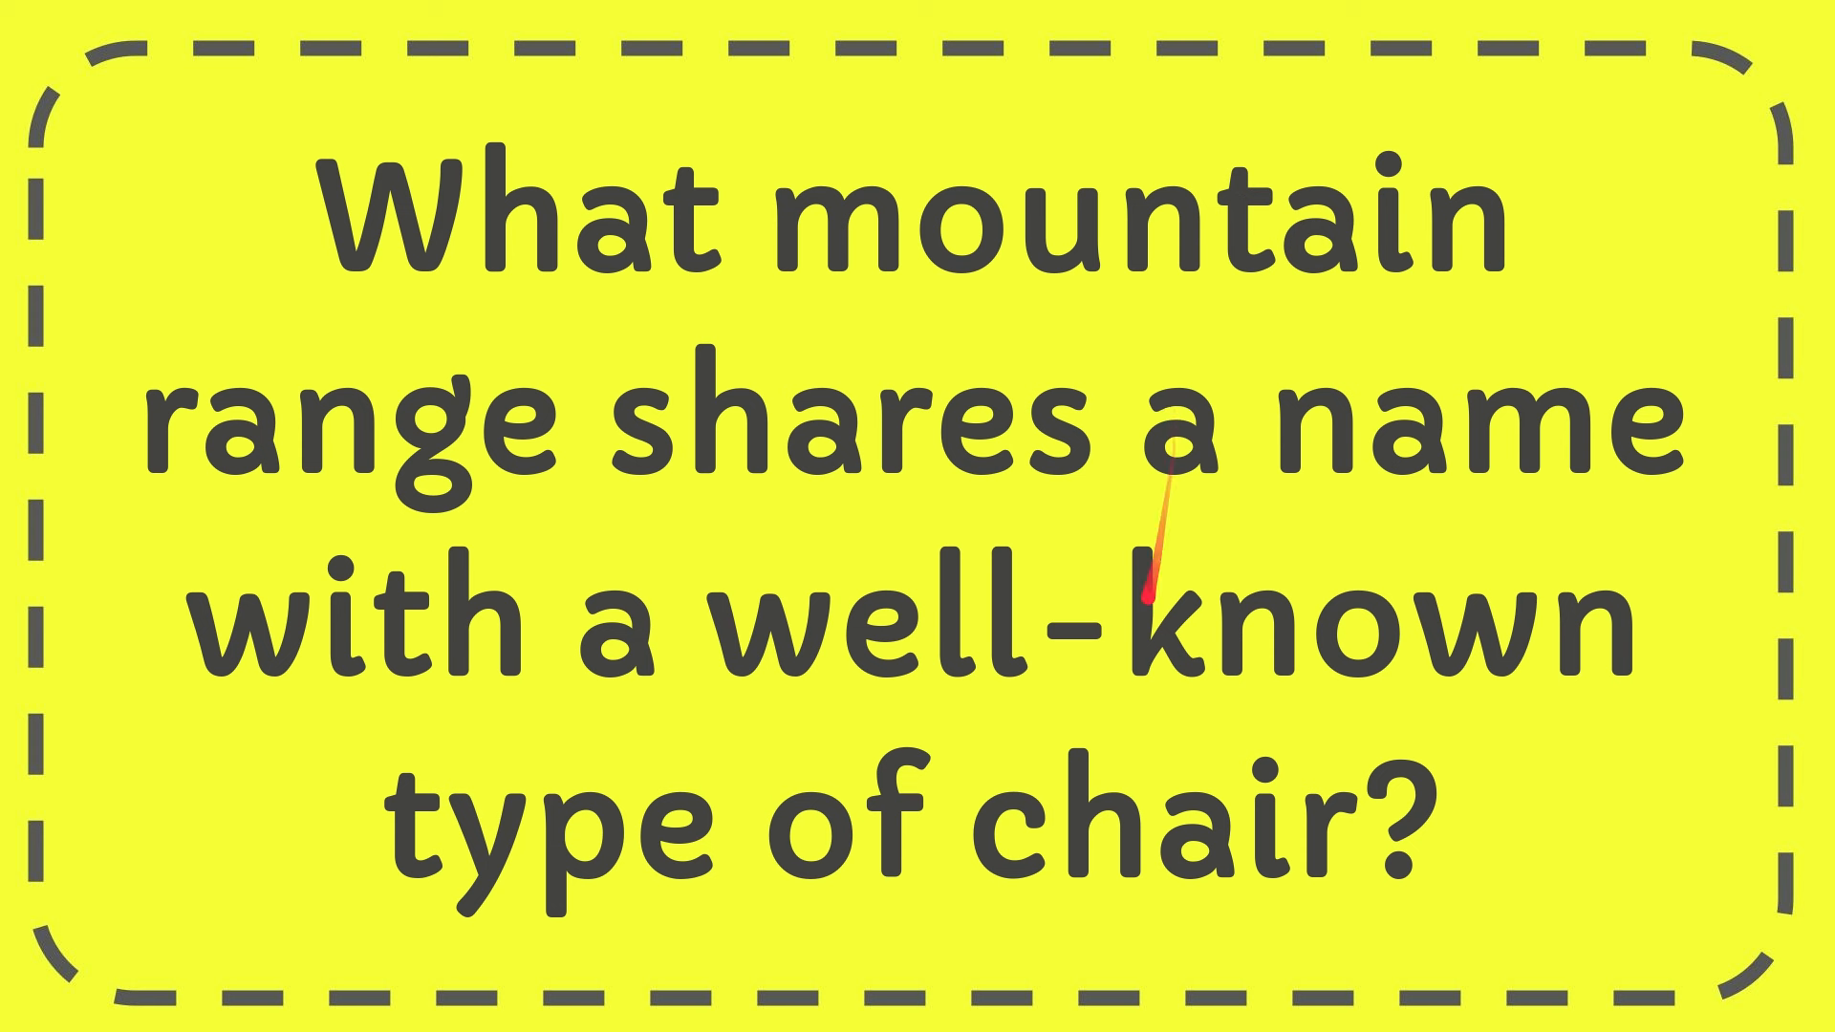
pyautogui.moveTo(1092, 991)
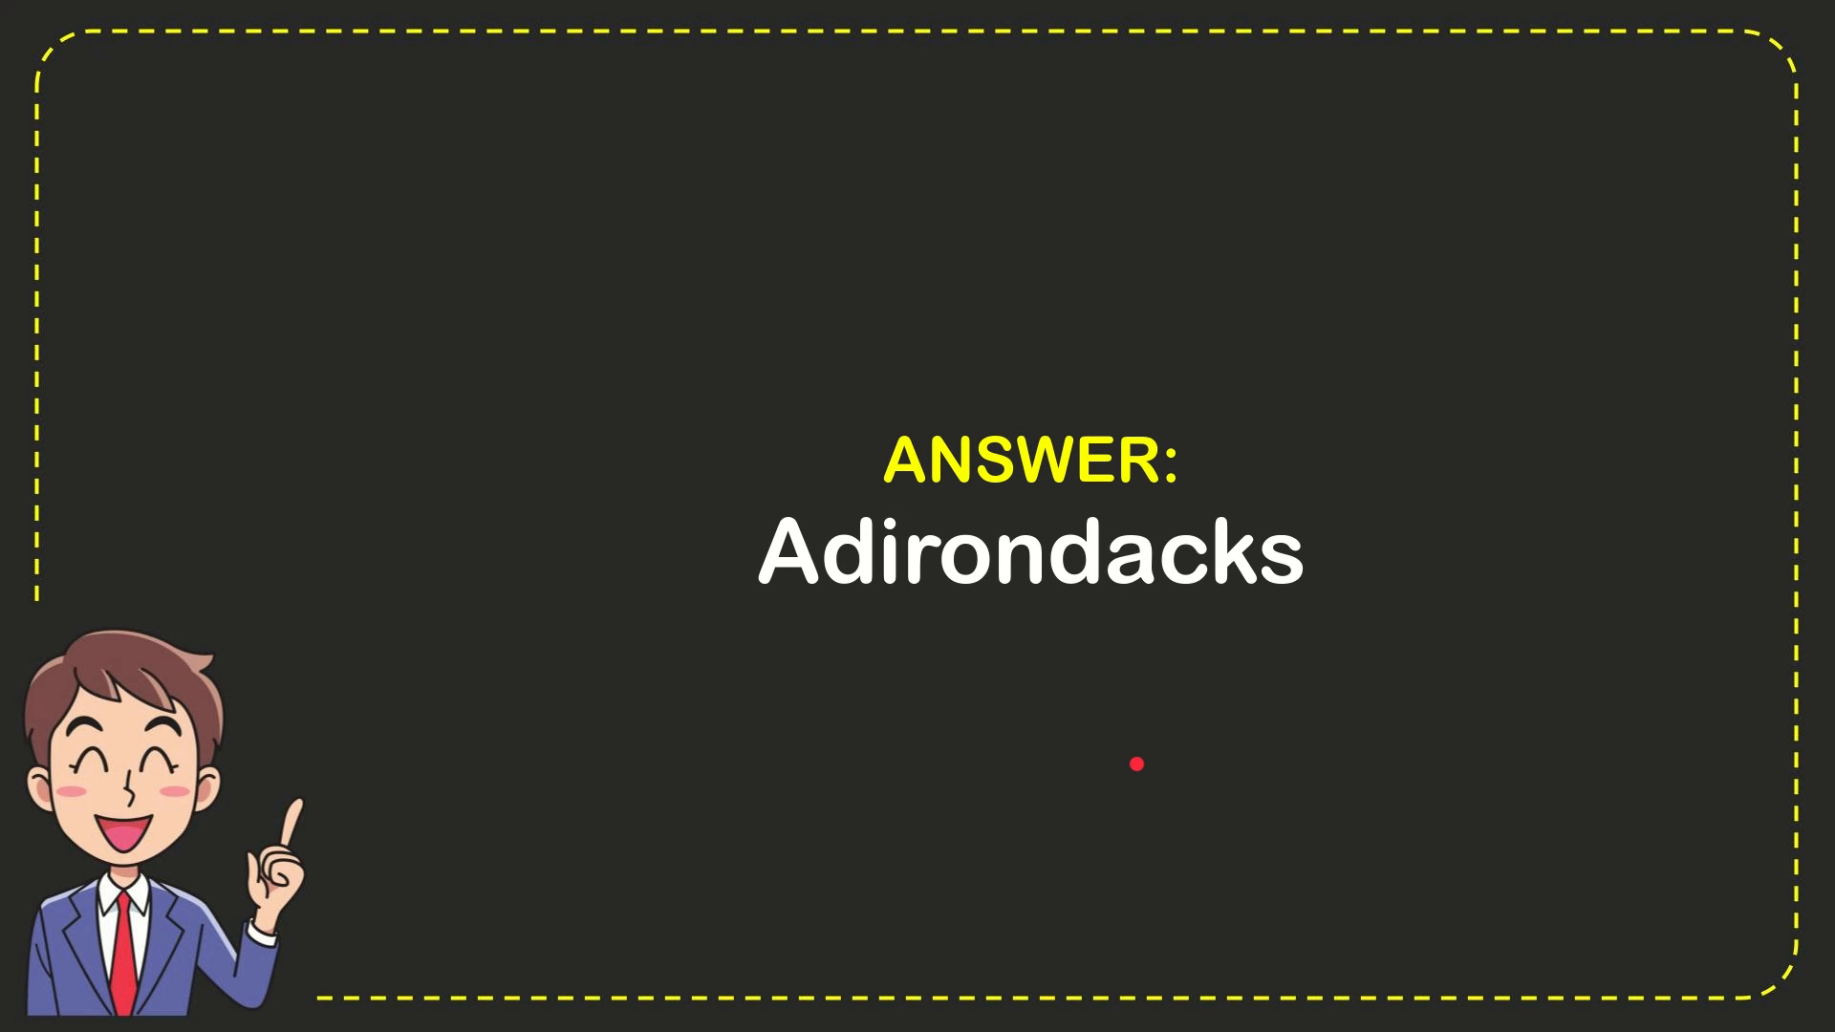
pyautogui.moveTo(1063, 582)
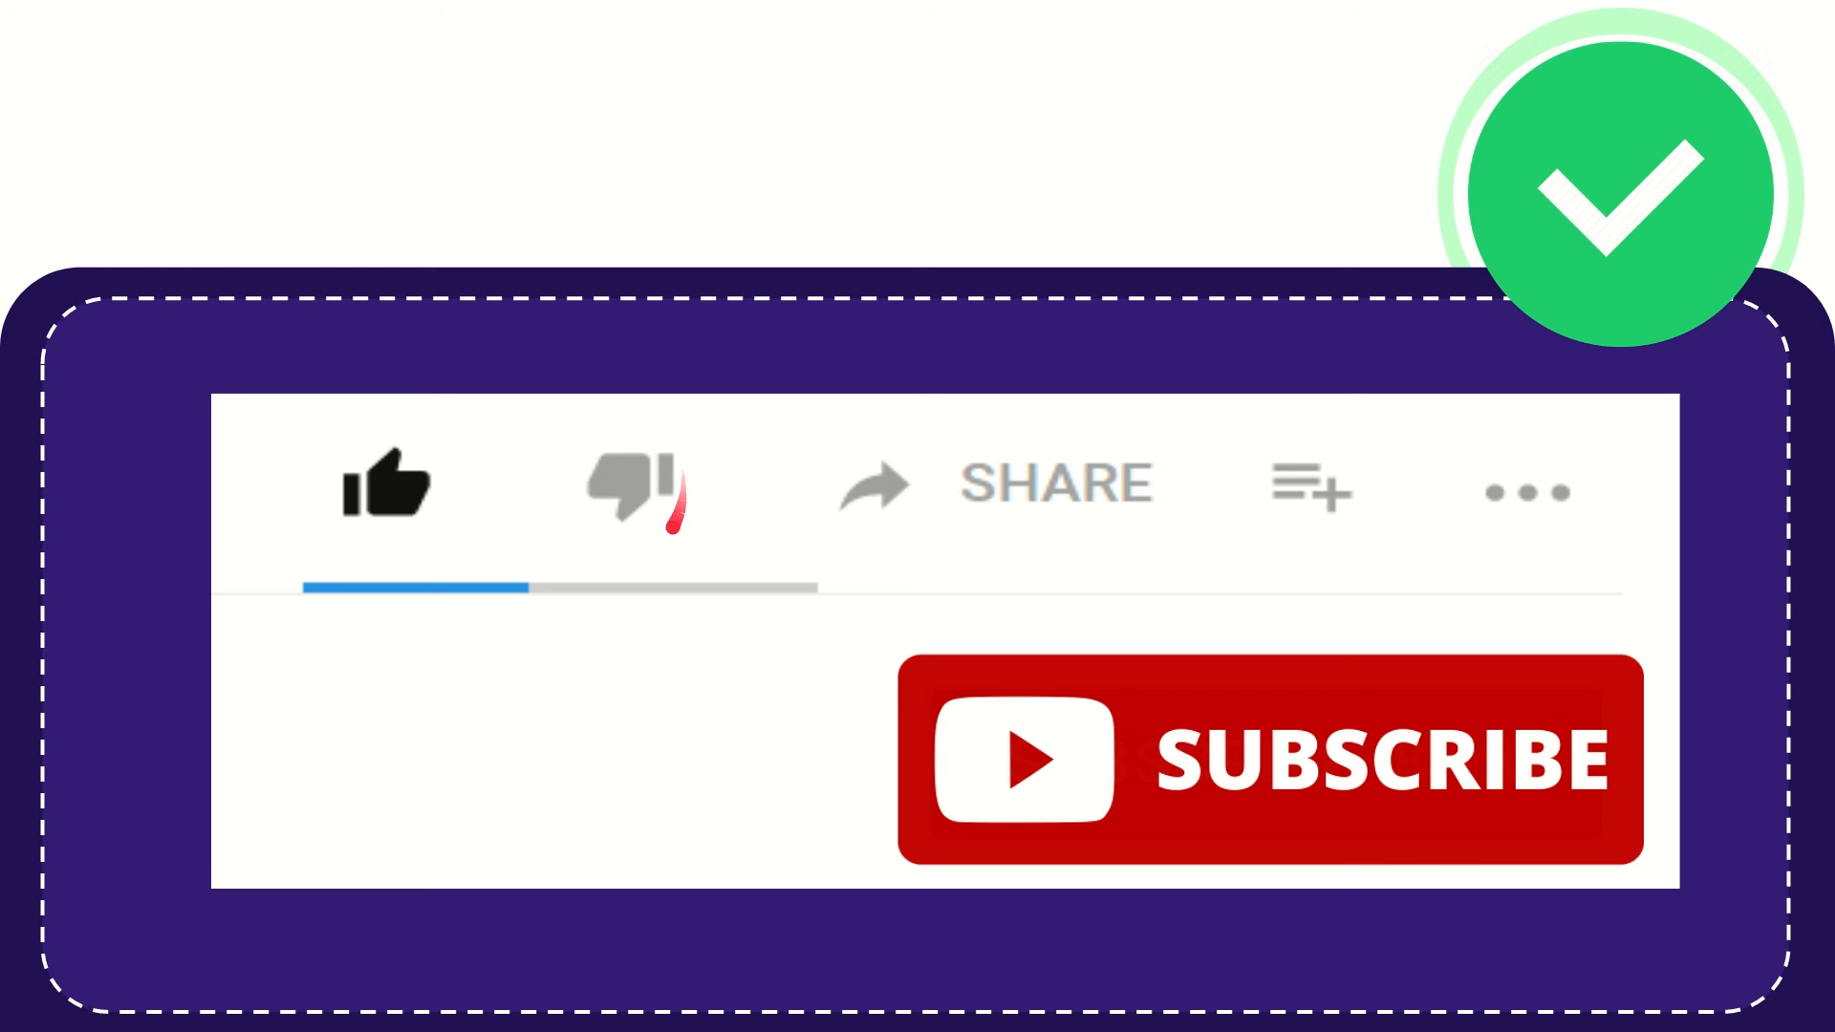
pyautogui.click(627, 490)
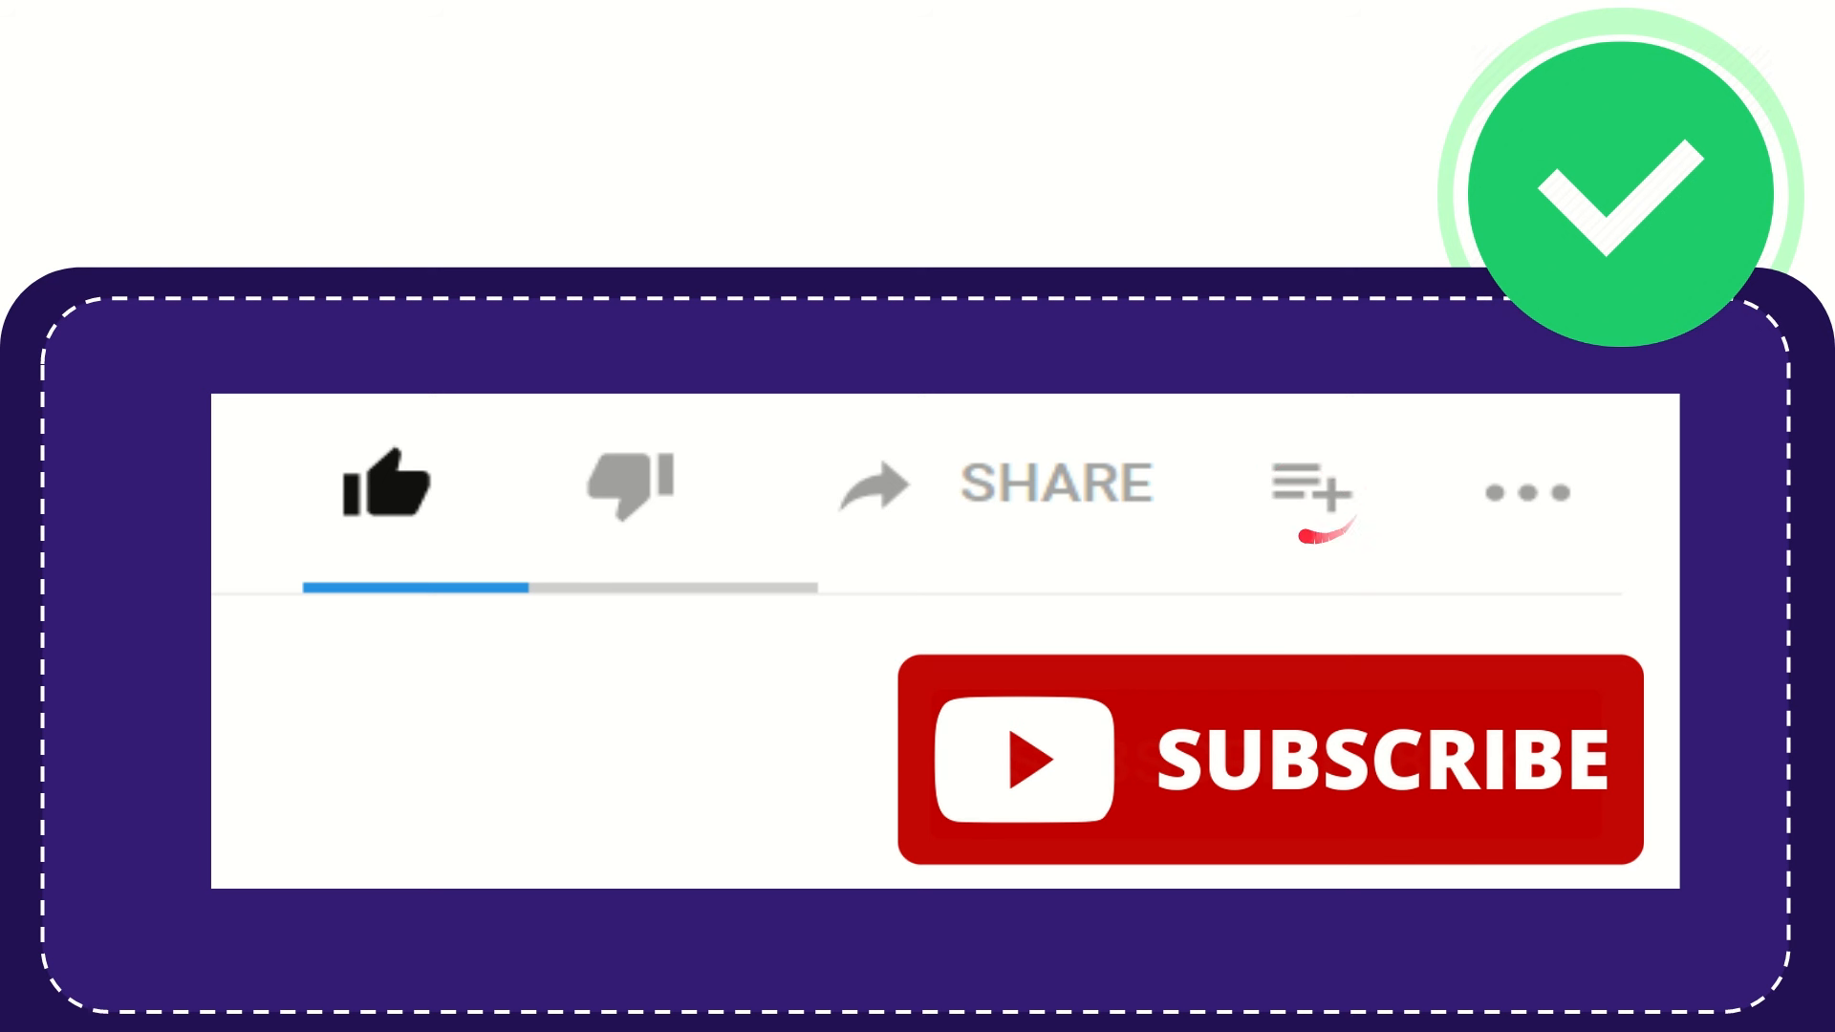
pyautogui.moveTo(1497, 530)
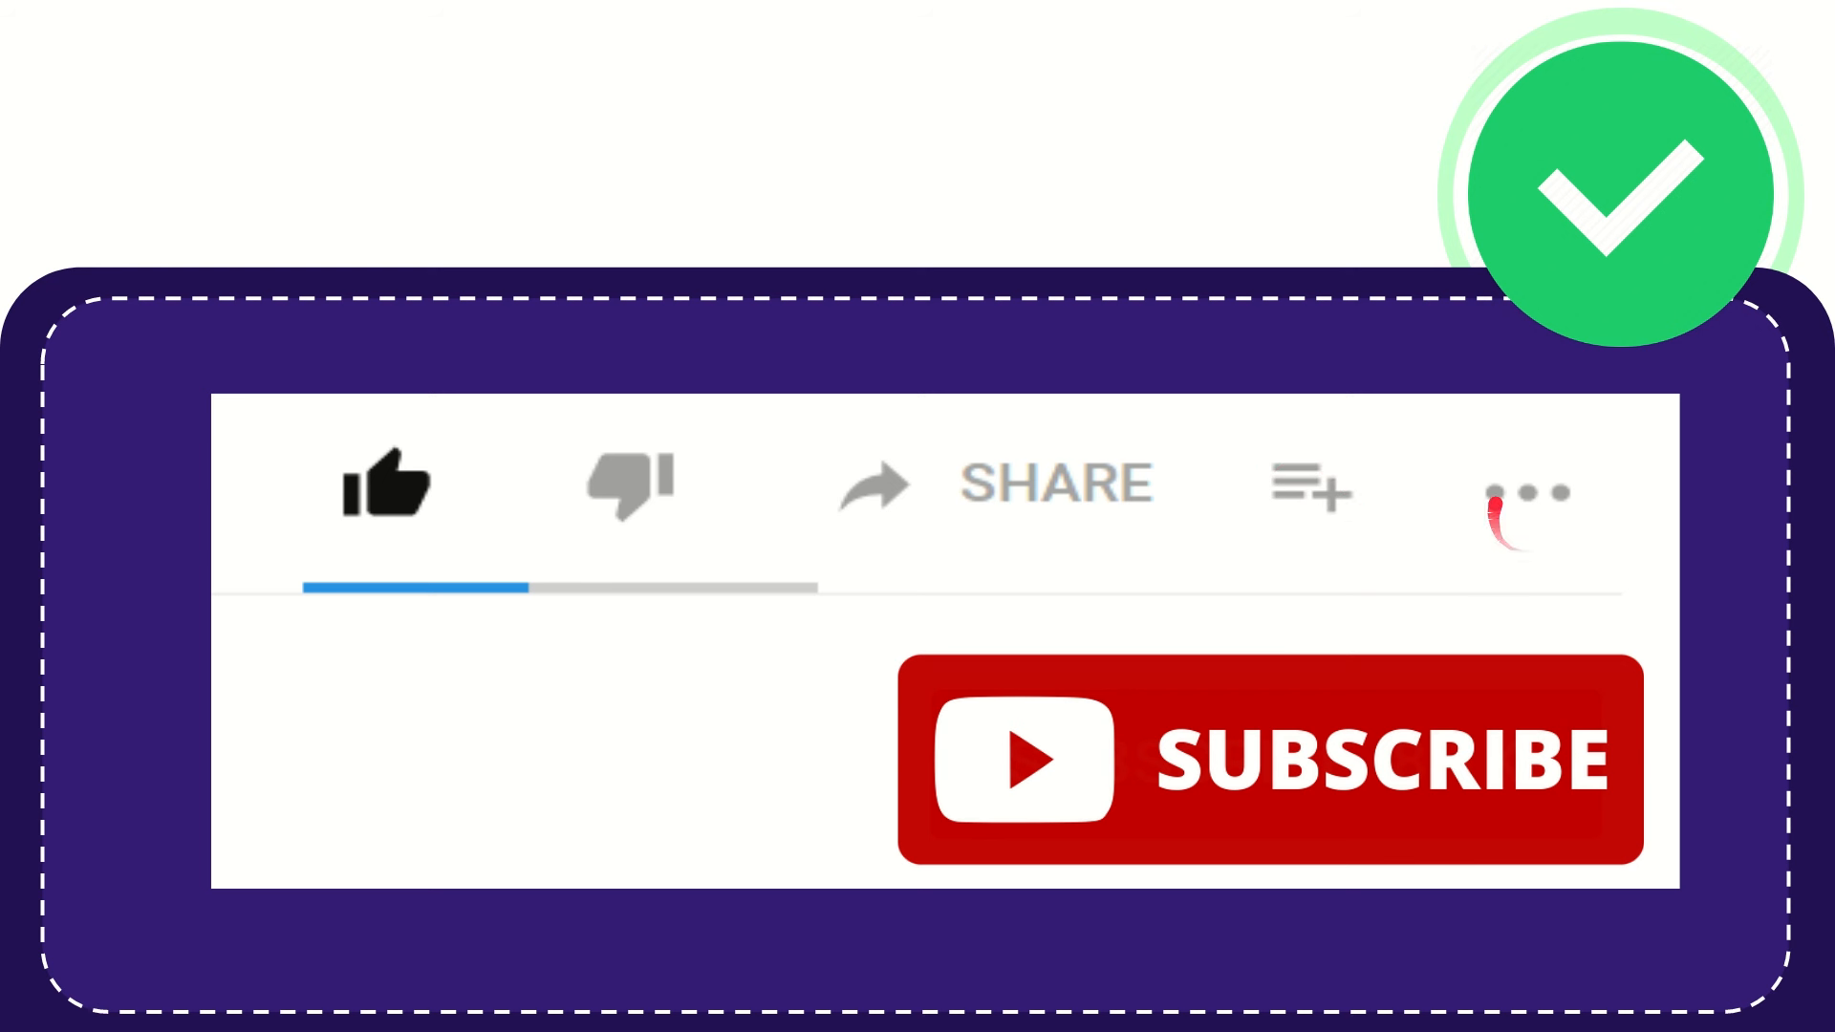